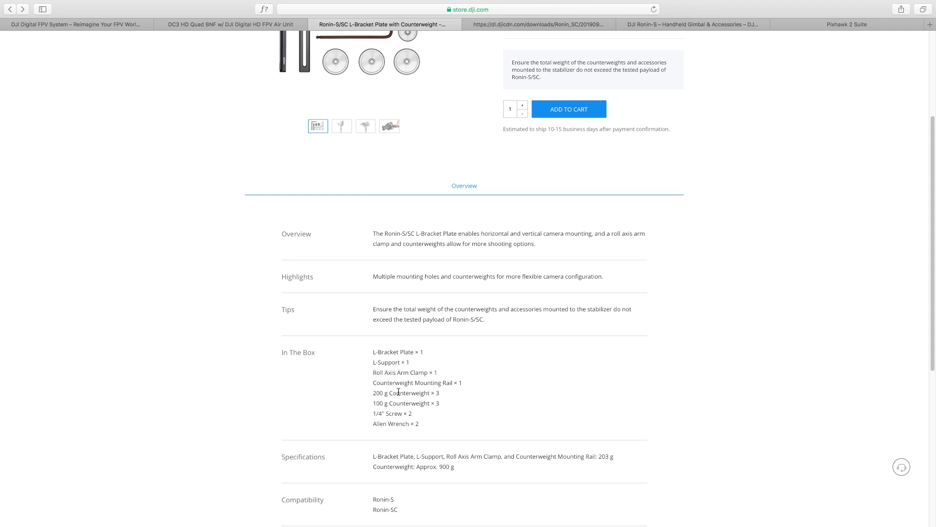
pyautogui.moveTo(444, 407)
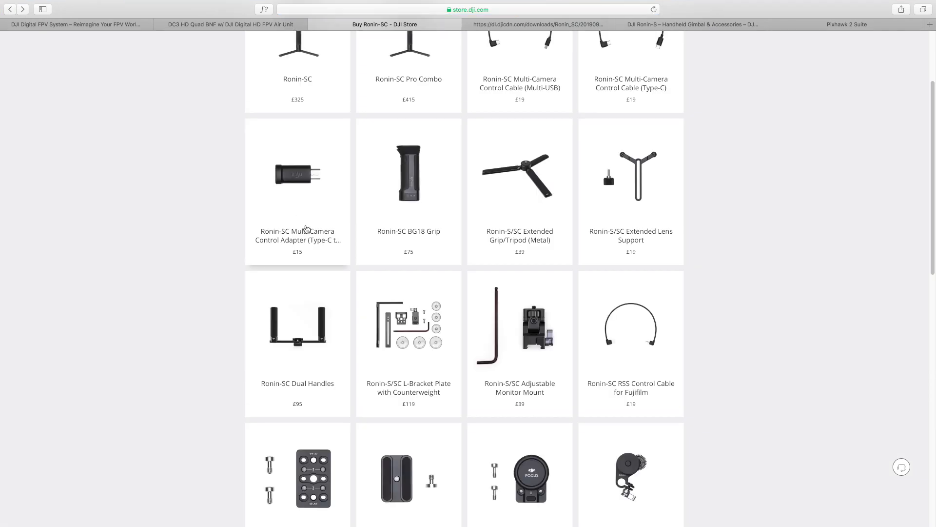
# Open the Ronin-SC RSS Control Cable for Fujifilm product page from the accessories grid
pyautogui.scroll(-3)
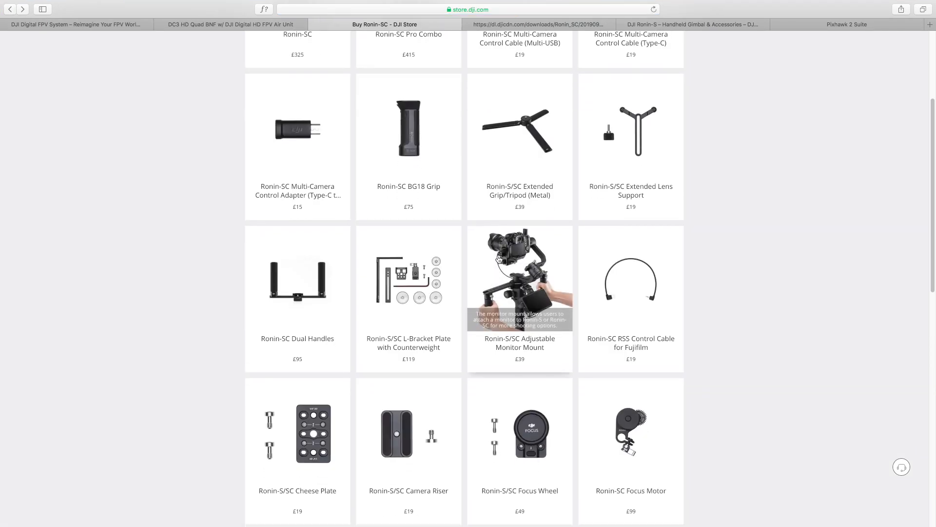
pyautogui.click(631, 345)
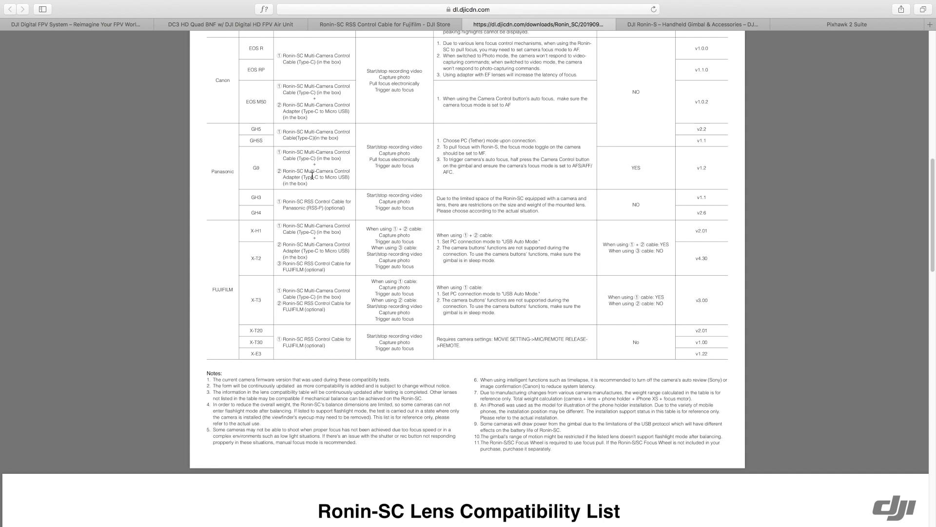
pyautogui.moveTo(254, 236)
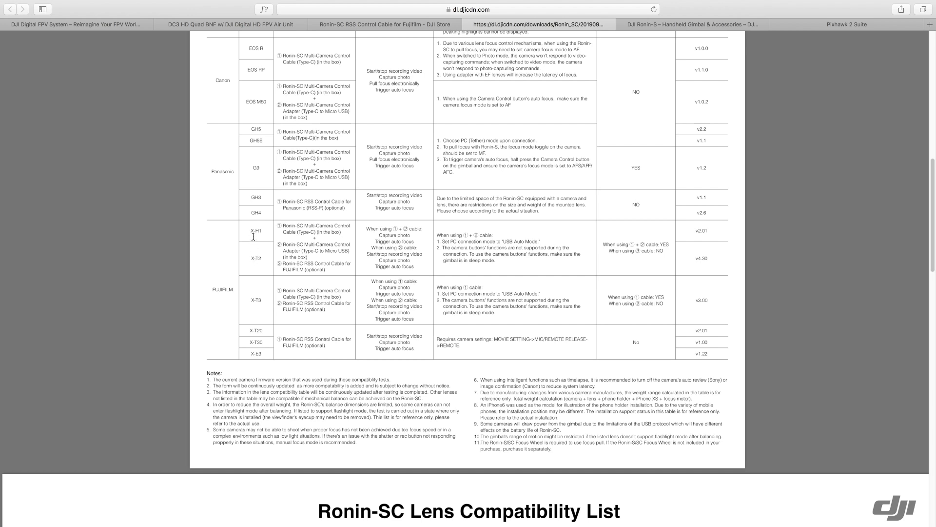
pyautogui.moveTo(281, 299)
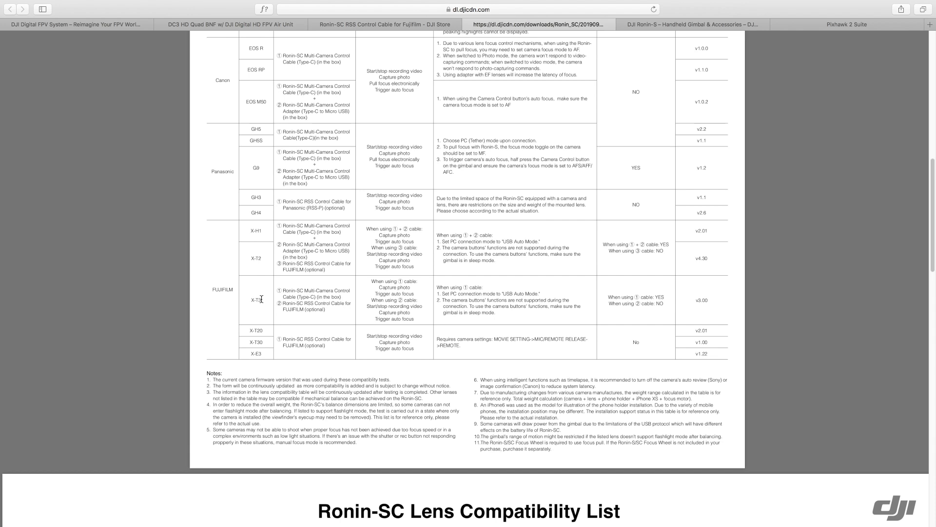
pyautogui.moveTo(251, 343)
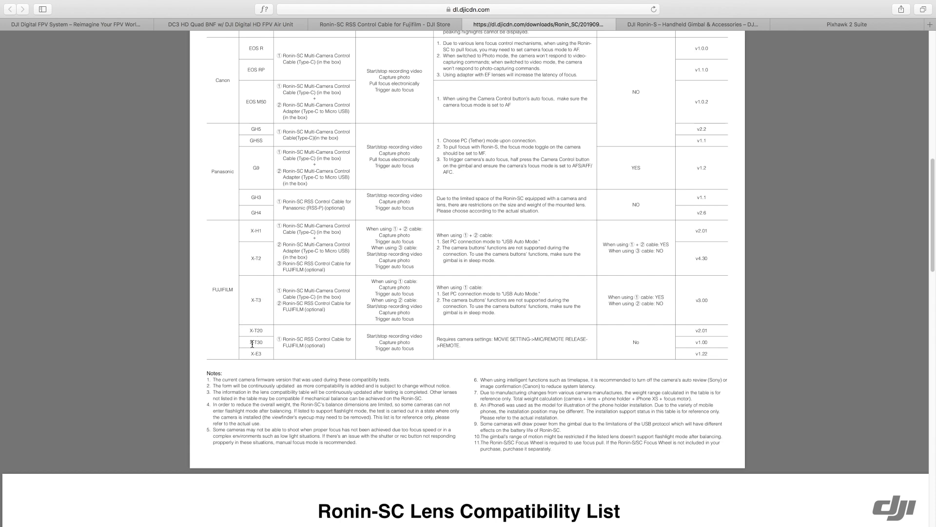
pyautogui.moveTo(252, 353)
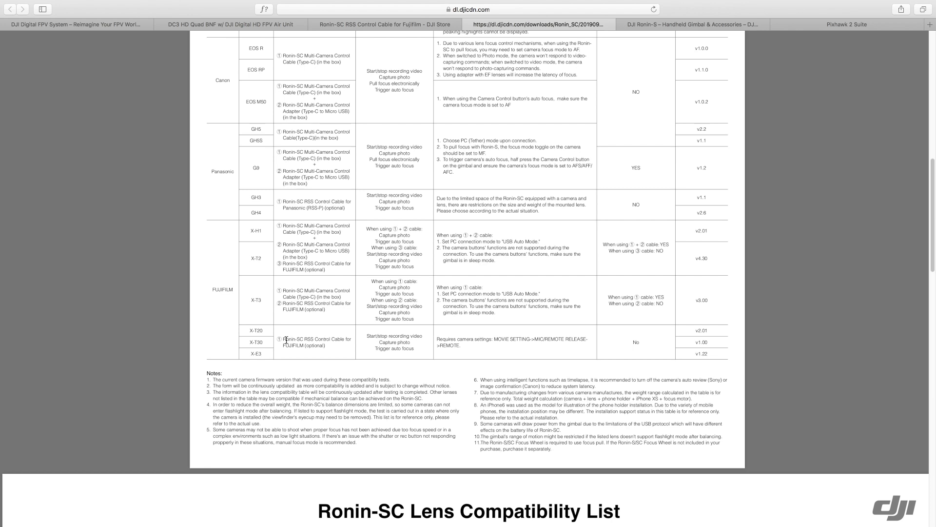
pyautogui.moveTo(286, 338)
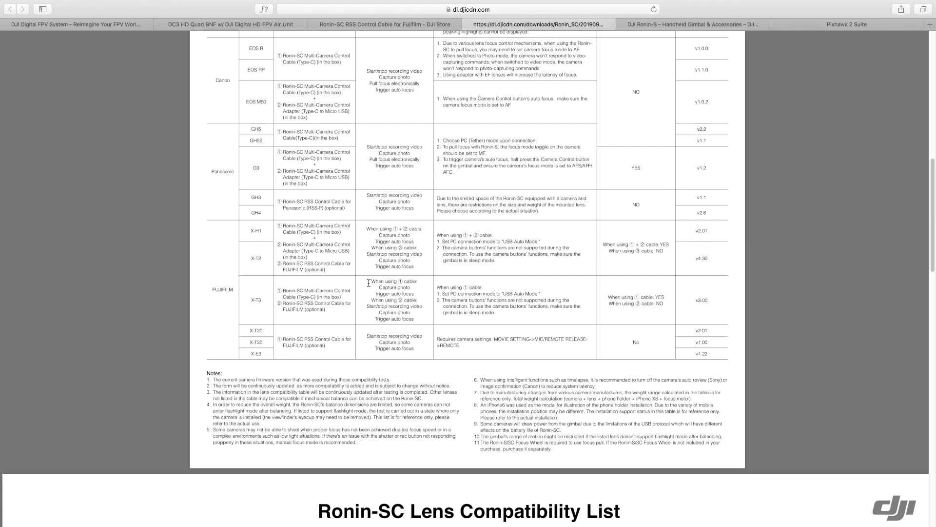
pyautogui.moveTo(368, 301)
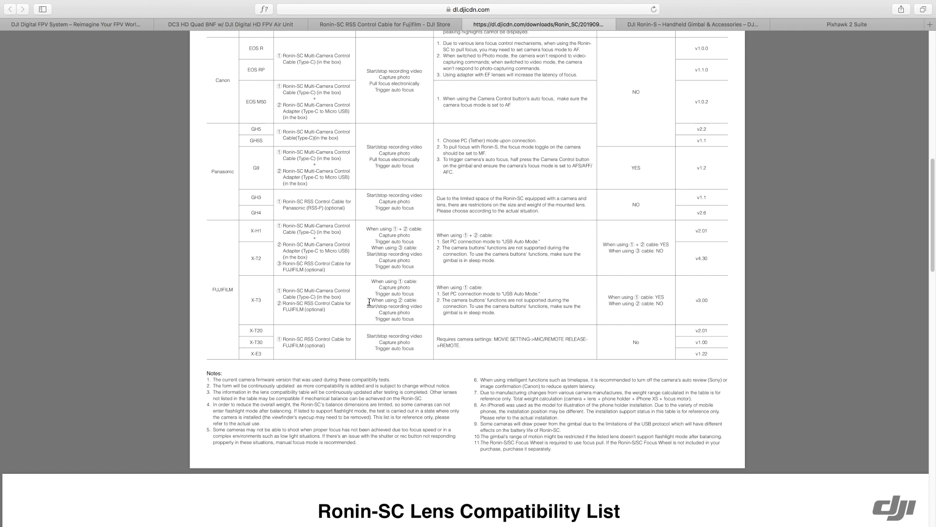
pyautogui.moveTo(363, 293)
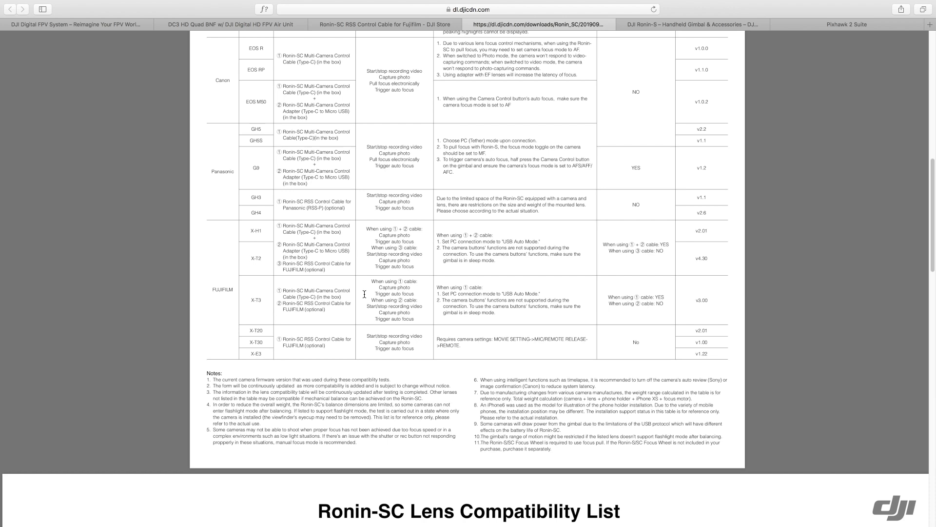
pyautogui.moveTo(341, 30)
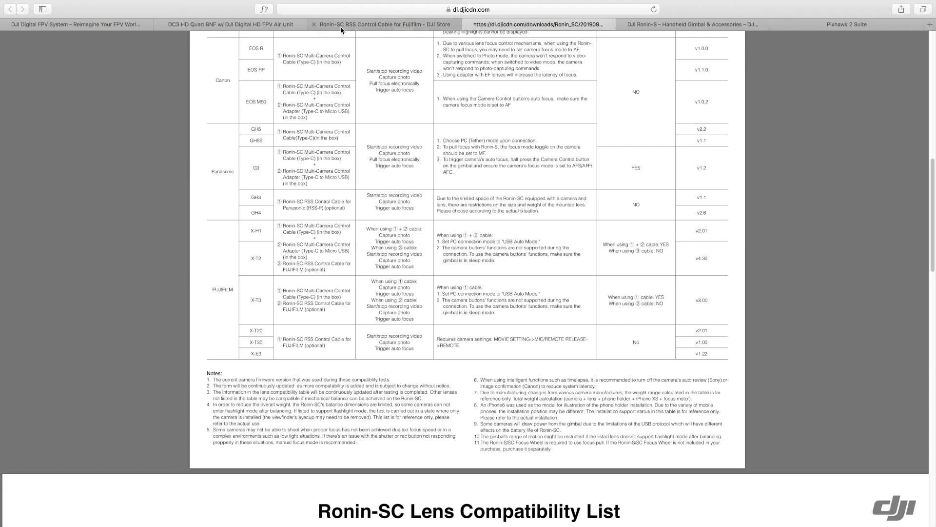